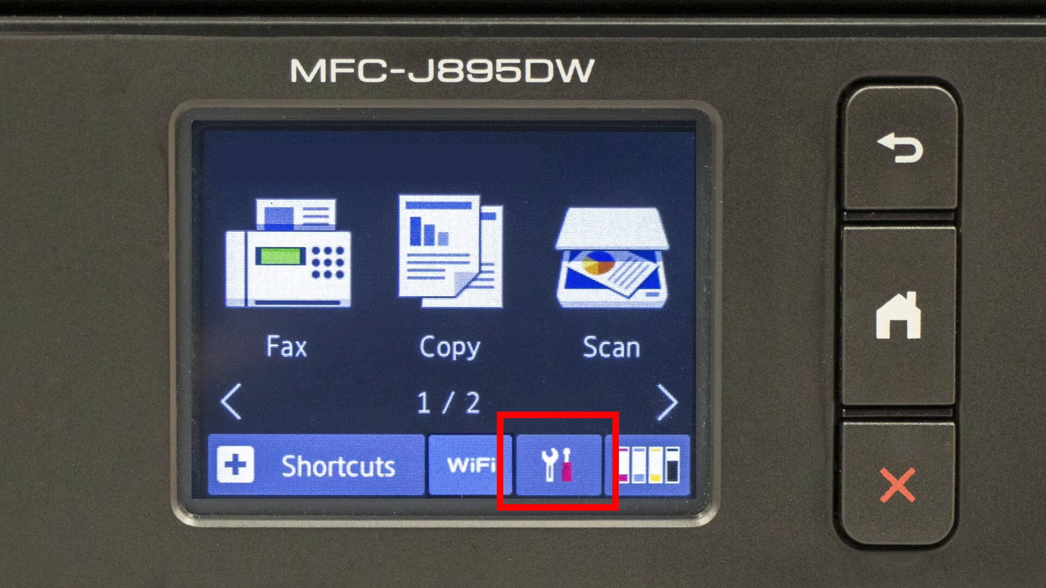
# Go into Settings, then Wi-Fi, and scroll the WLAN menu to reach the WPS option.
pyautogui.click(555, 465)
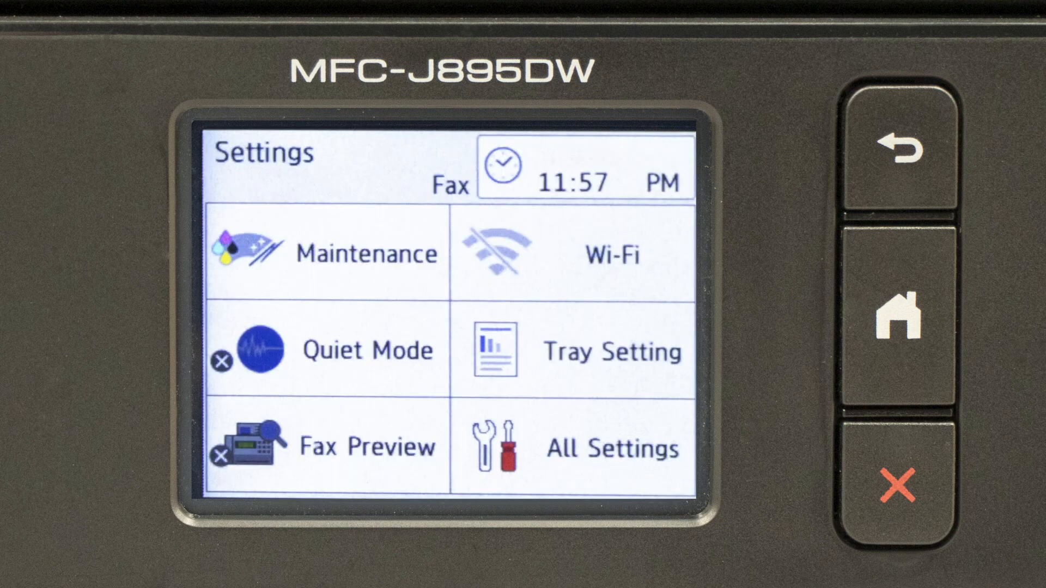
pyautogui.click(572, 251)
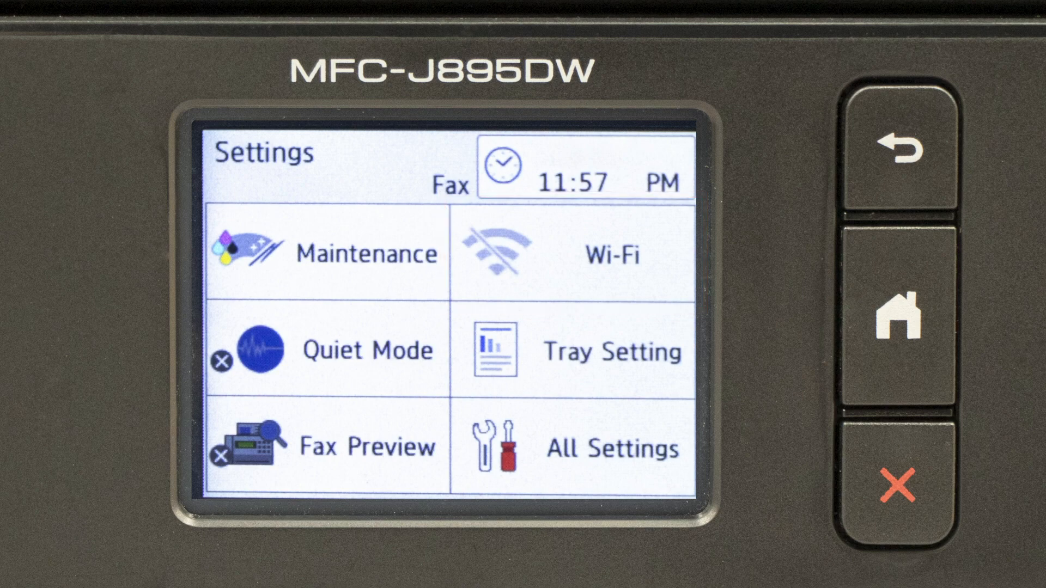
pyautogui.click(587, 253)
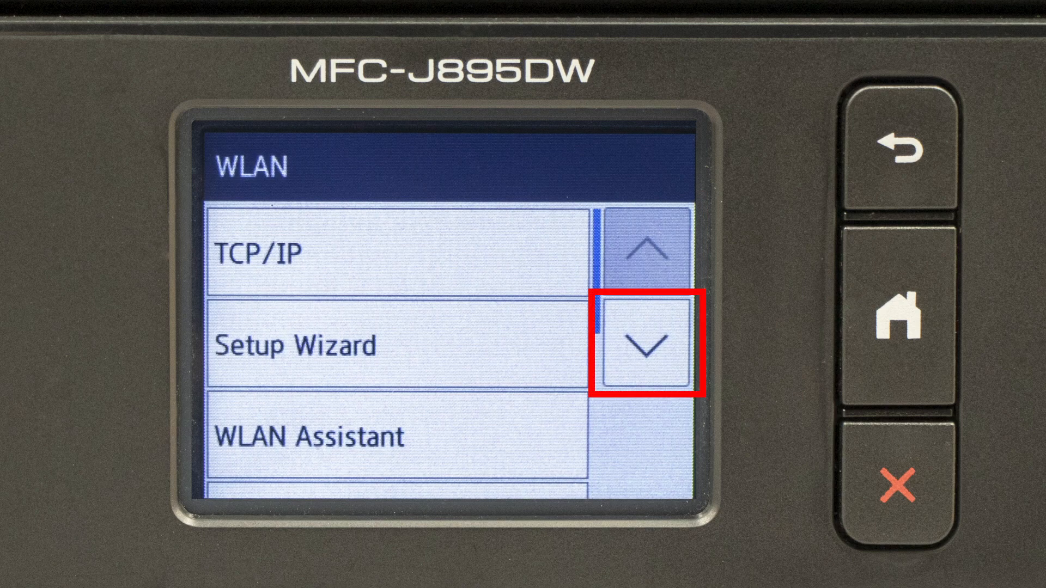
pyautogui.click(641, 346)
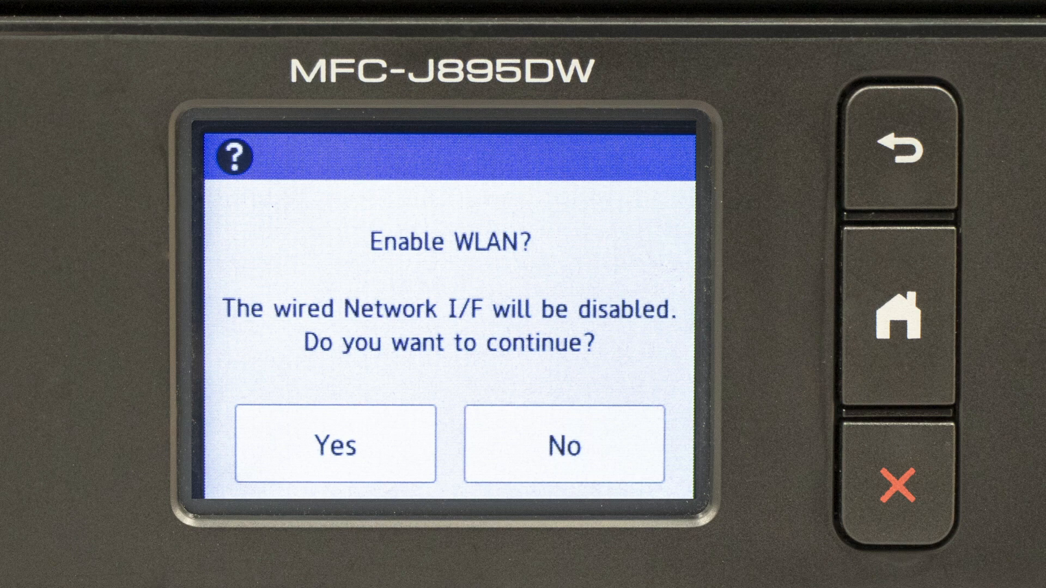
# Answer Yes to enable WLAN, then confirm with OK that WPS was started on the router.
pyautogui.click(334, 444)
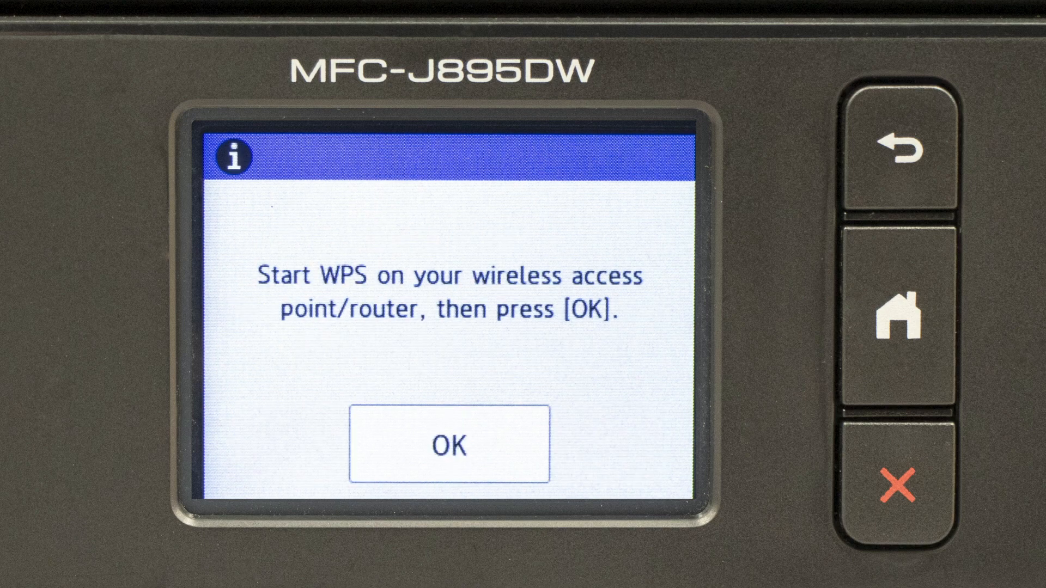
pyautogui.click(449, 444)
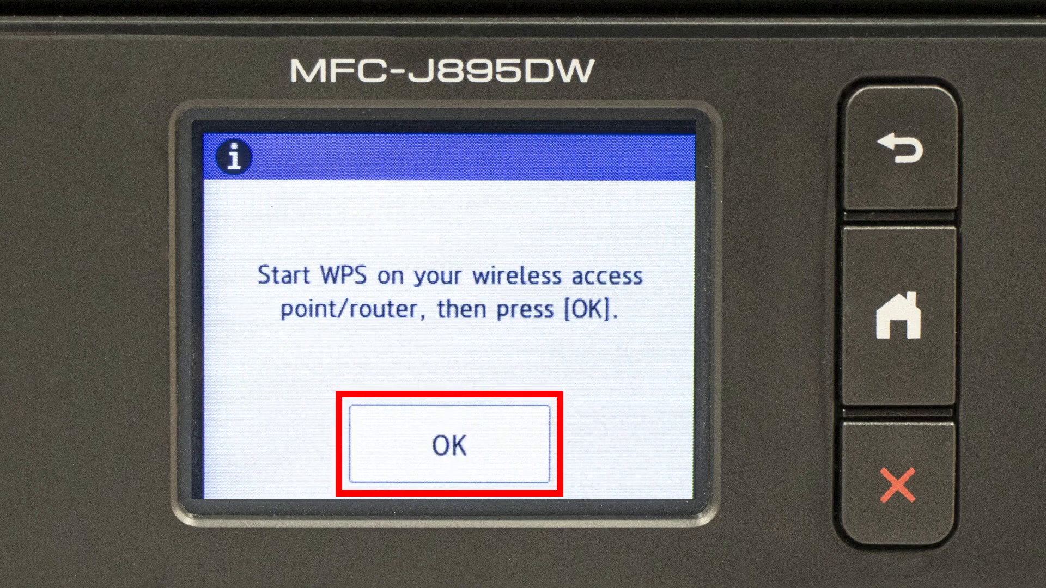
pyautogui.click(449, 443)
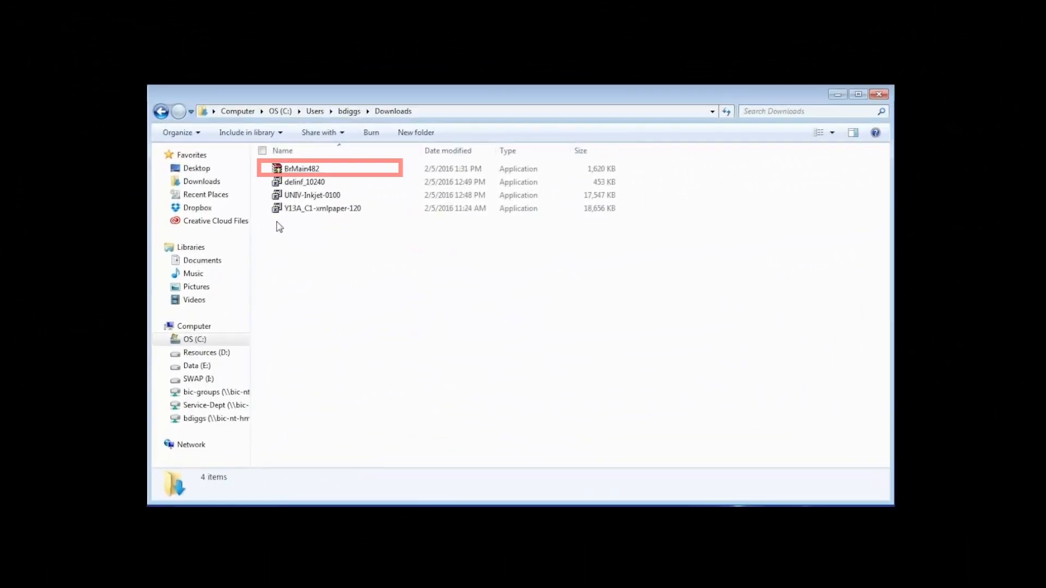
# Run the BrMain482 installer from the Downloads folder.
pyautogui.click(301, 168)
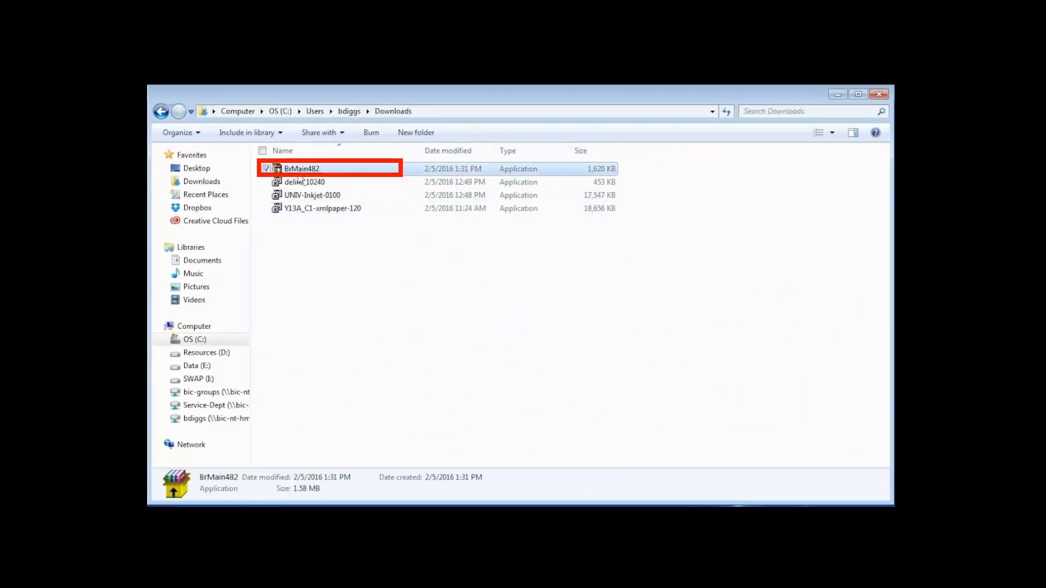
pyautogui.doubleClick(301, 167)
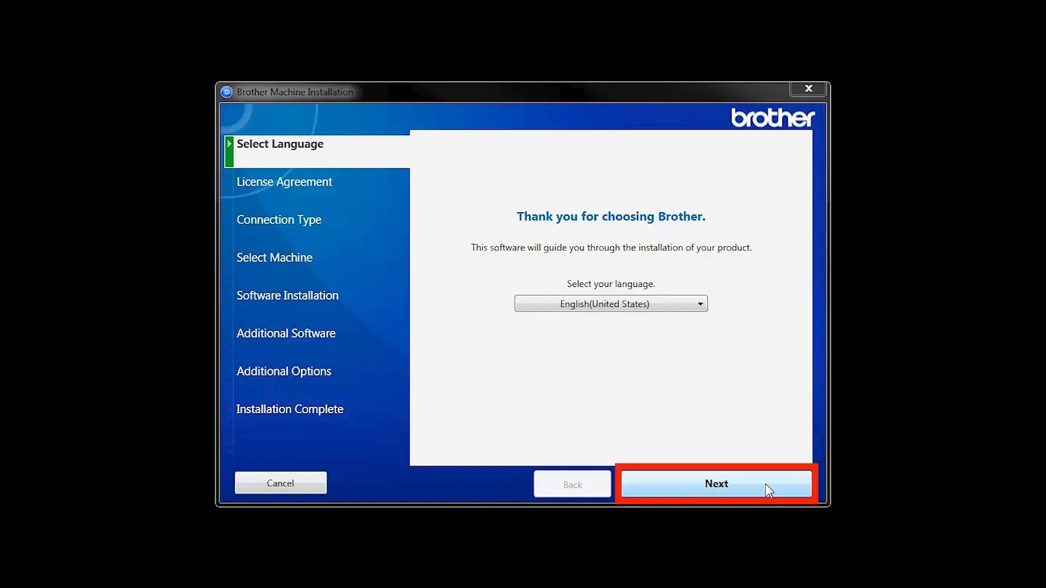
# Keep the language, accept the license agreement and choose Wireless Network Connection (Wi-Fi) as the connection type.
pyautogui.click(714, 484)
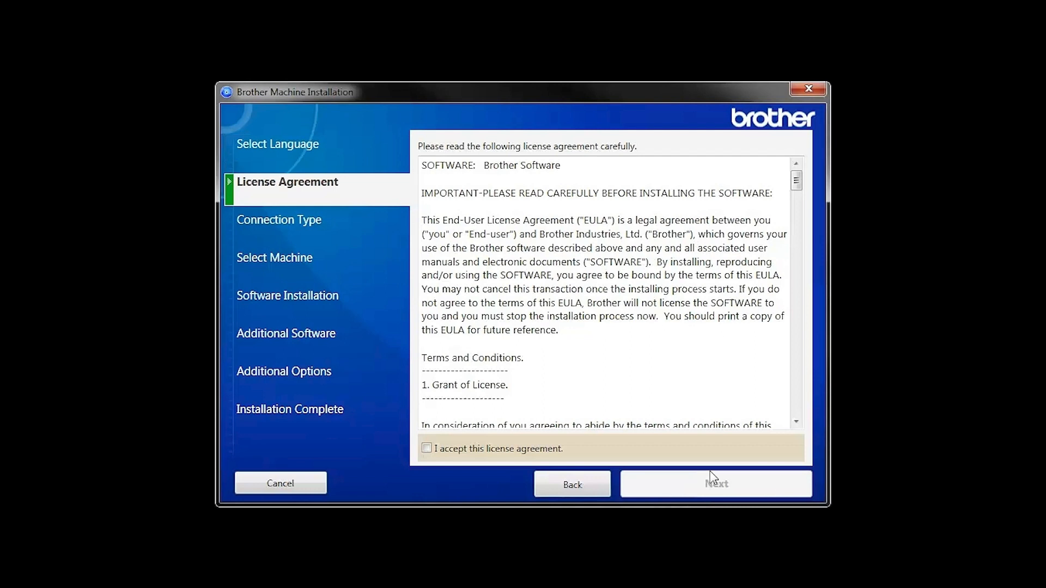
pyautogui.click(426, 447)
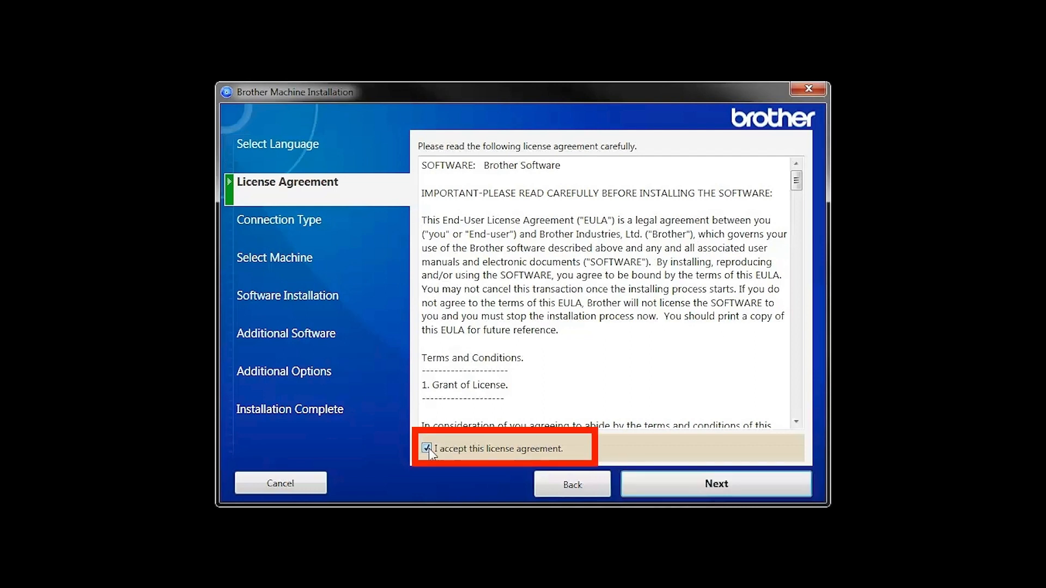
pyautogui.click(714, 483)
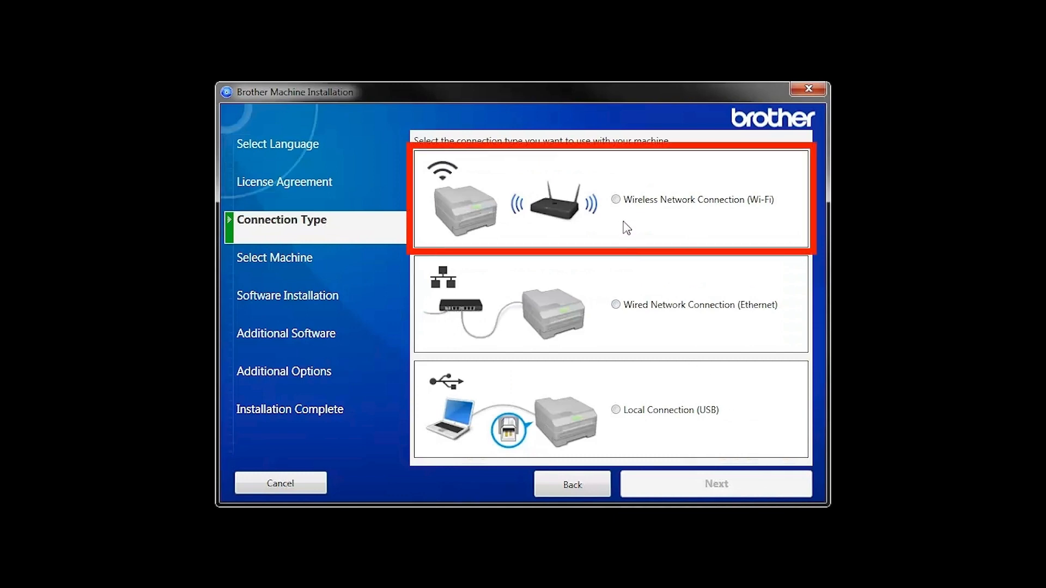
pyautogui.click(615, 200)
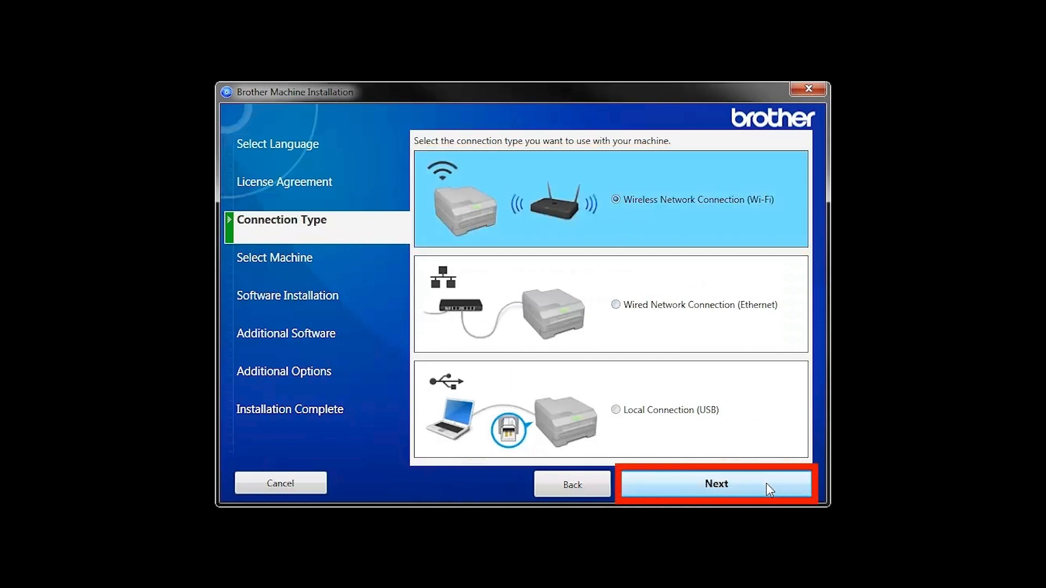
pyautogui.click(716, 484)
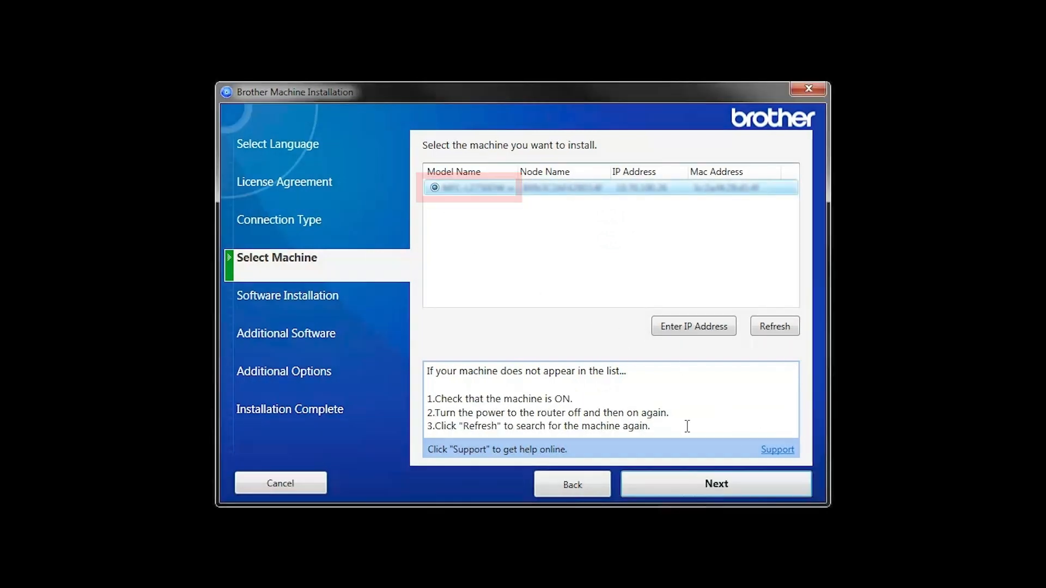
# Continue with the discovered machine using the Standard (Recommended) installation type.
pyautogui.click(714, 484)
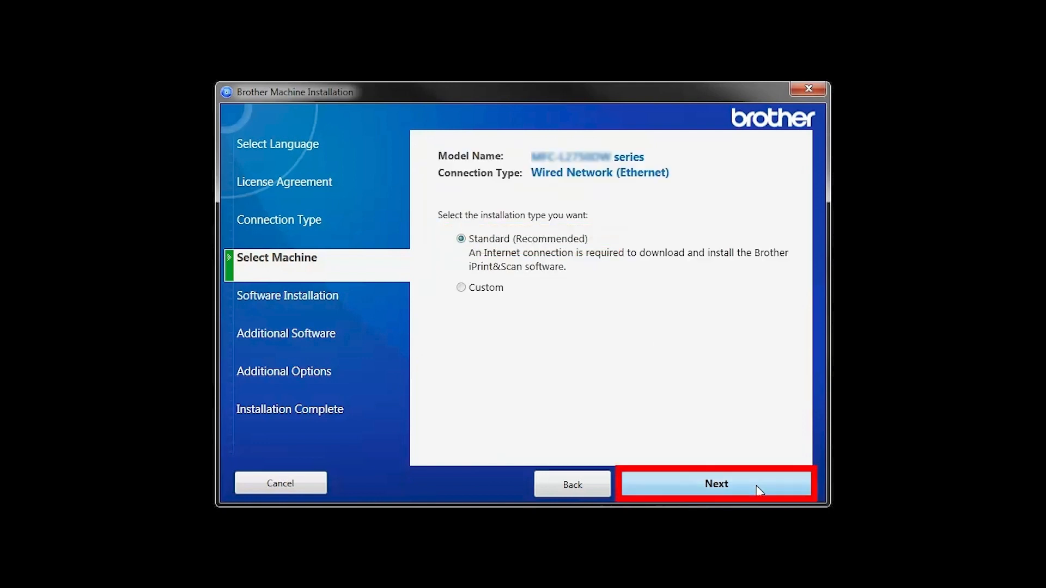
pyautogui.click(716, 484)
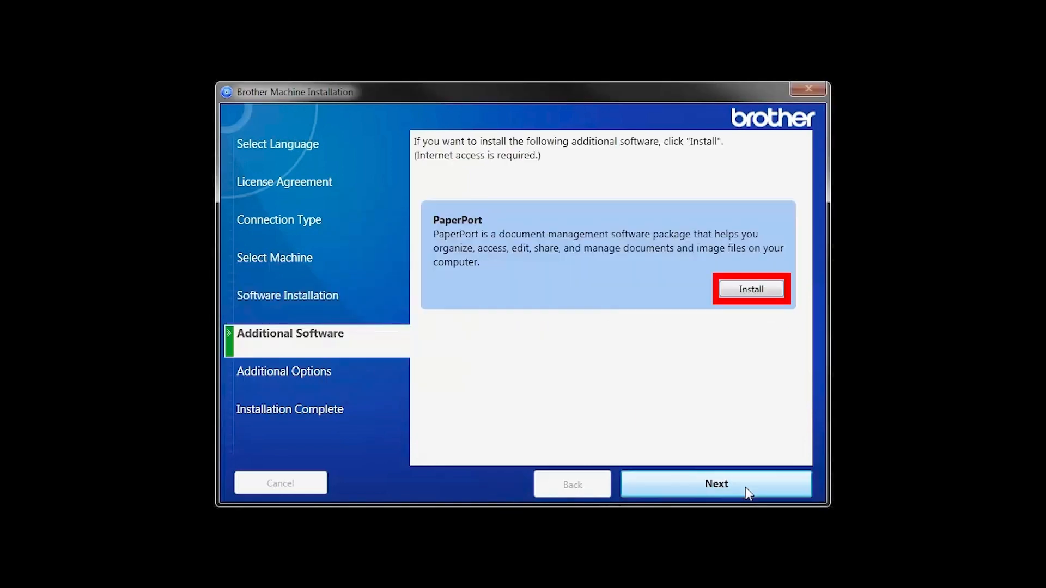
pyautogui.moveTo(764, 313)
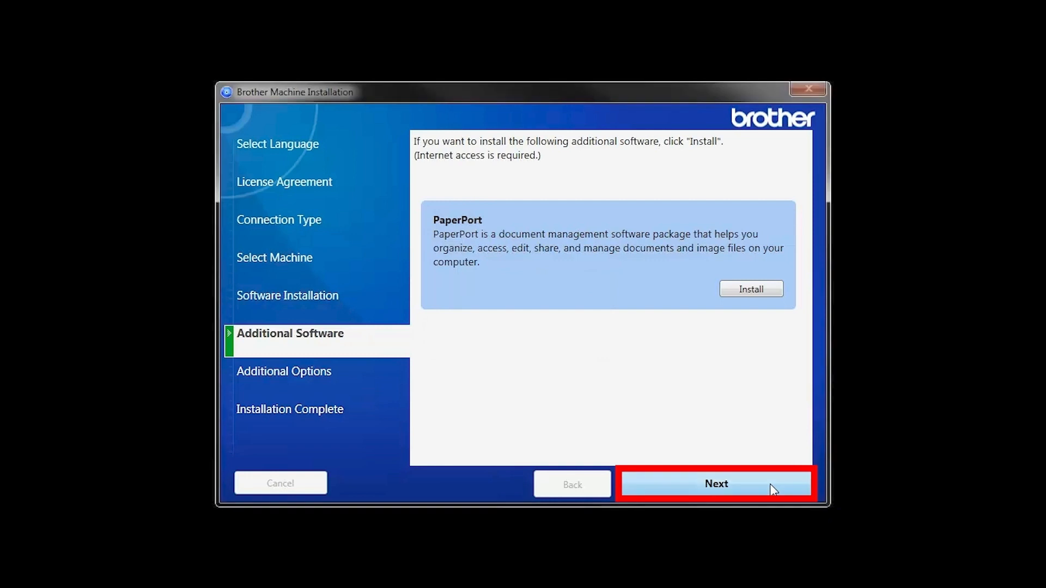
# Continue past the Additional Software page without installing PaperPort.
pyautogui.click(715, 484)
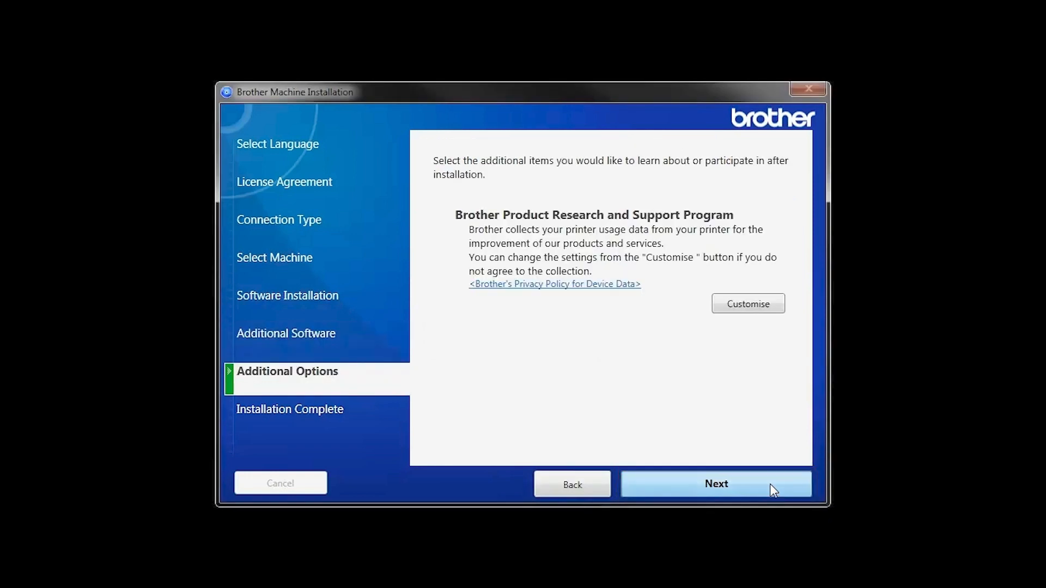
# Continue past Additional Options to the Installation Complete screen.
pyautogui.click(715, 483)
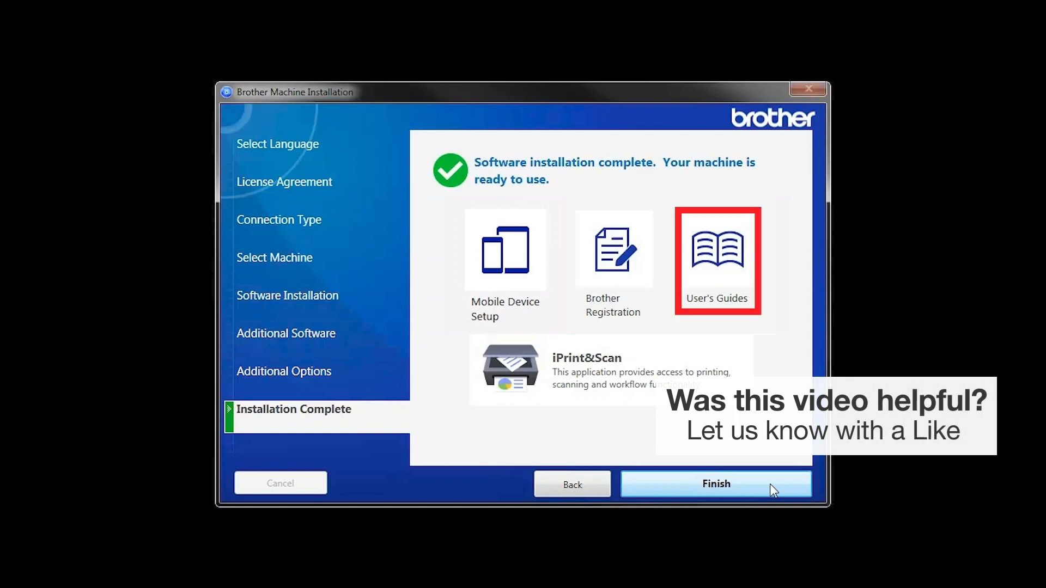
pyautogui.moveTo(715, 484)
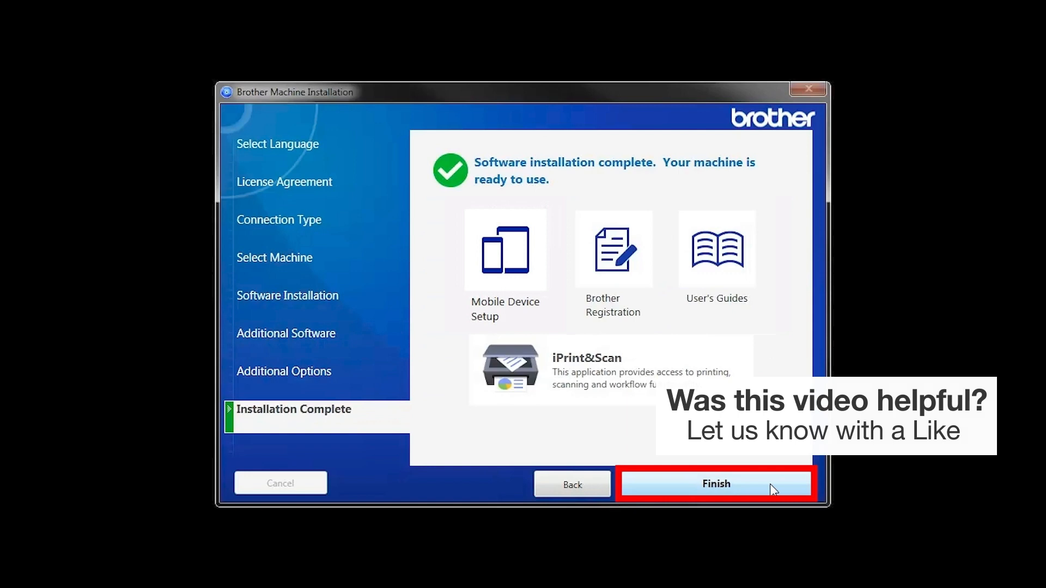